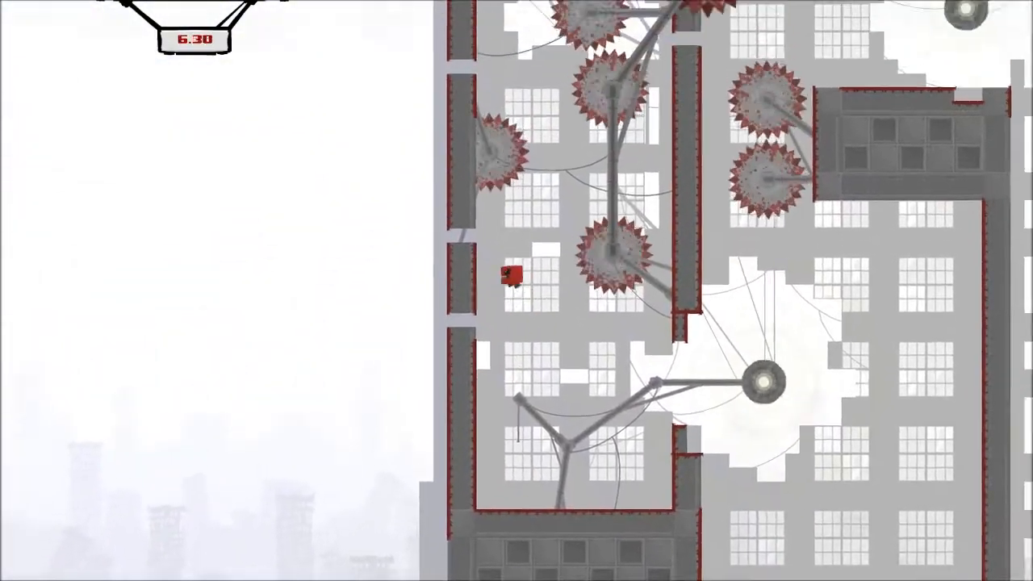
Step: Exit the sawblade level back to the Rapture map, reaching level 5-4X Alabaster
{"action": "key", "text": "right"}
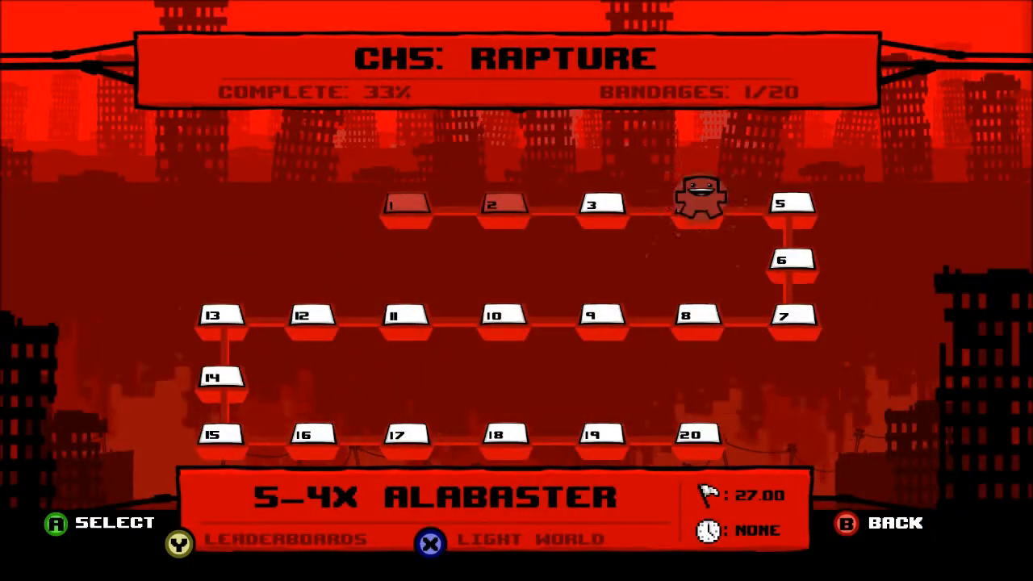
Step: Clear the sawblade level in 5.68 seconds and start level 6-2 Schism
{"action": "key", "text": "Left"}
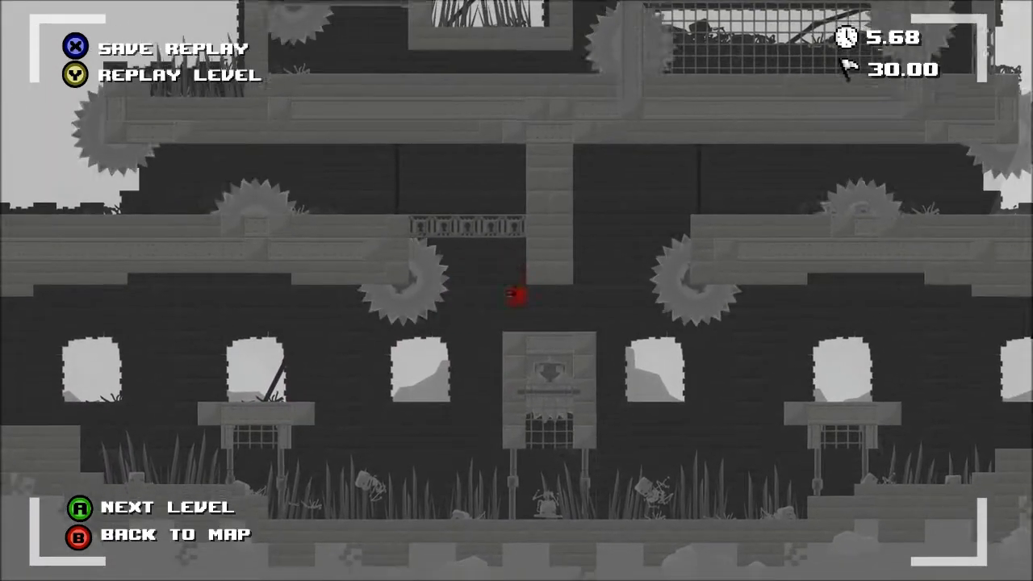
{"action": "key", "text": "a"}
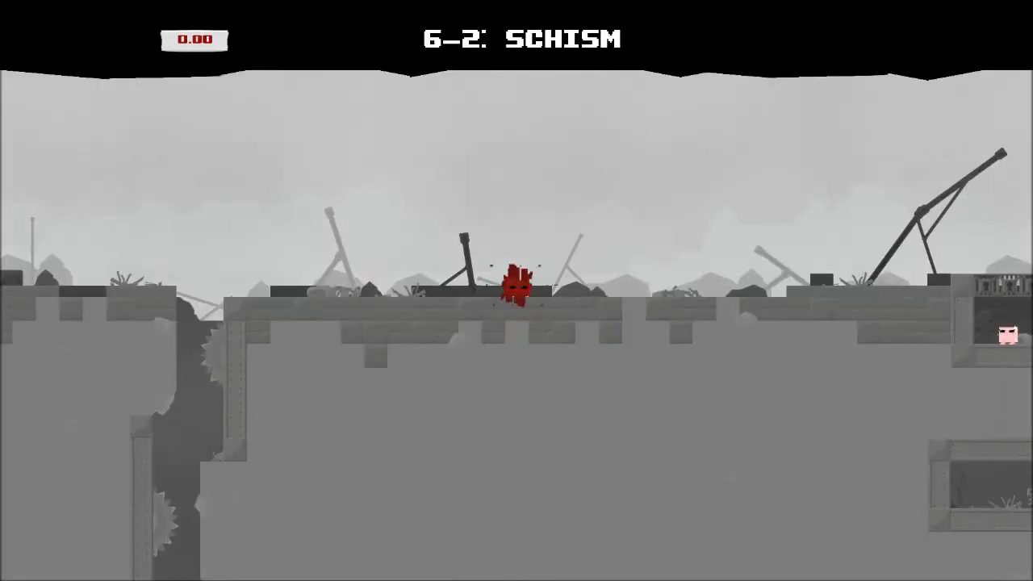
Step: Run through the grey floating-island level of 6-2 Schism to 7.78 seconds
{"action": "key", "text": "right"}
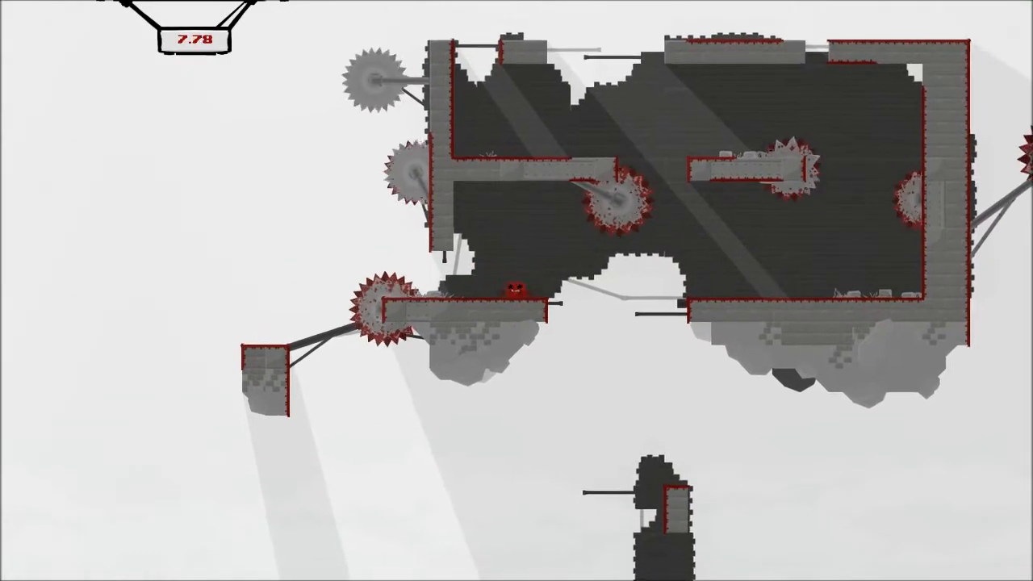
{"action": "scroll", "scroll_direction": "right", "scroll_amount": 3}
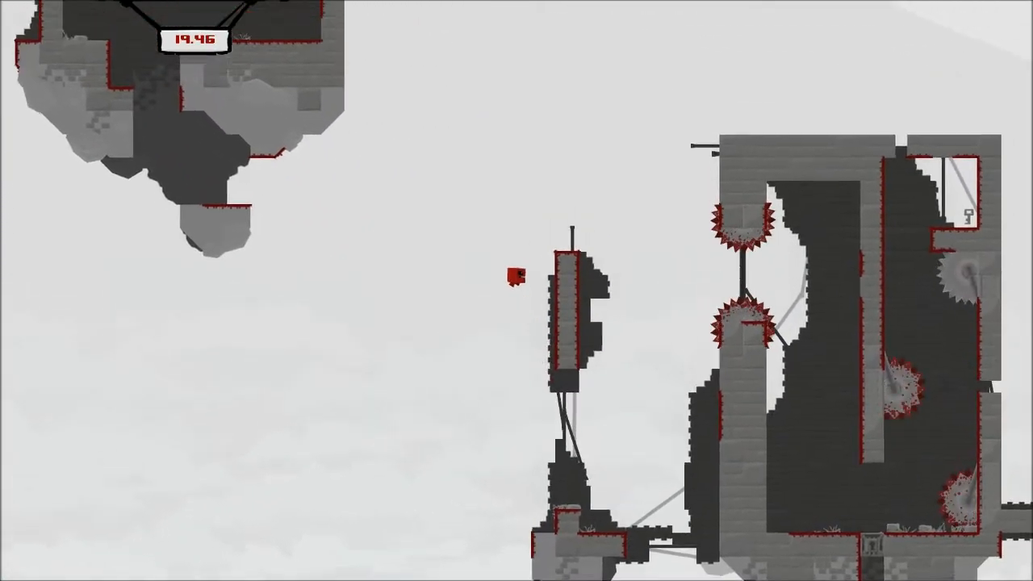
Step: Restart the stone-and-girder level from the starting ledge with the timer at 0.00
{"action": "key", "text": "r"}
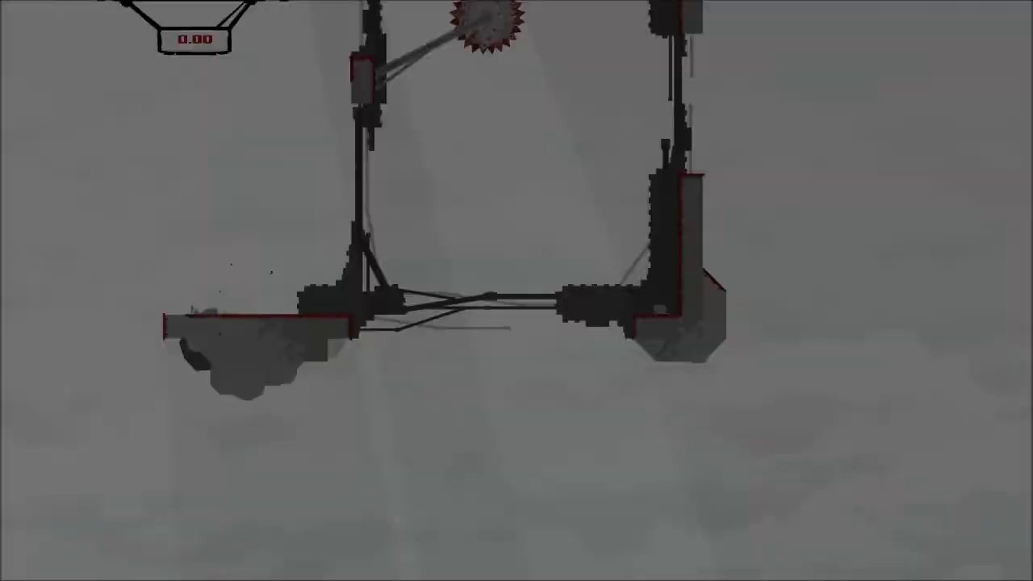